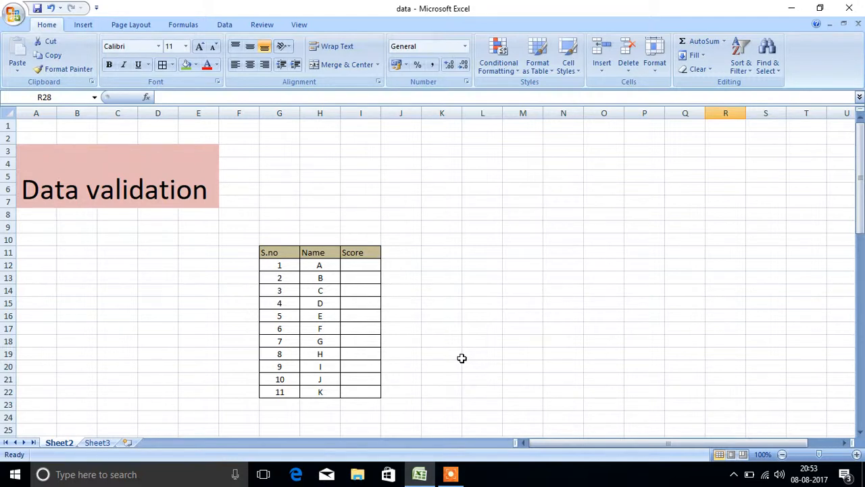
mouse_move(349, 290)
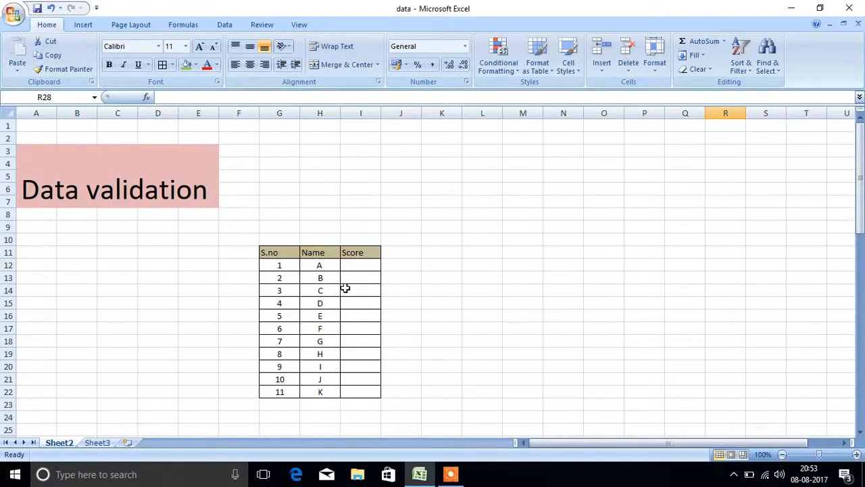
mouse_move(362, 269)
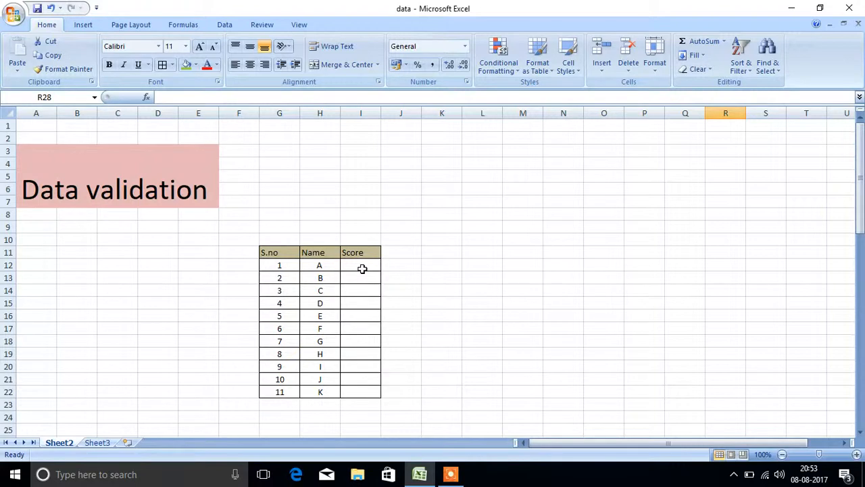
Step: Select Score cells I12:I22 and open the Data Validation dialog from the Data tab
drag(360, 265, 360, 393)
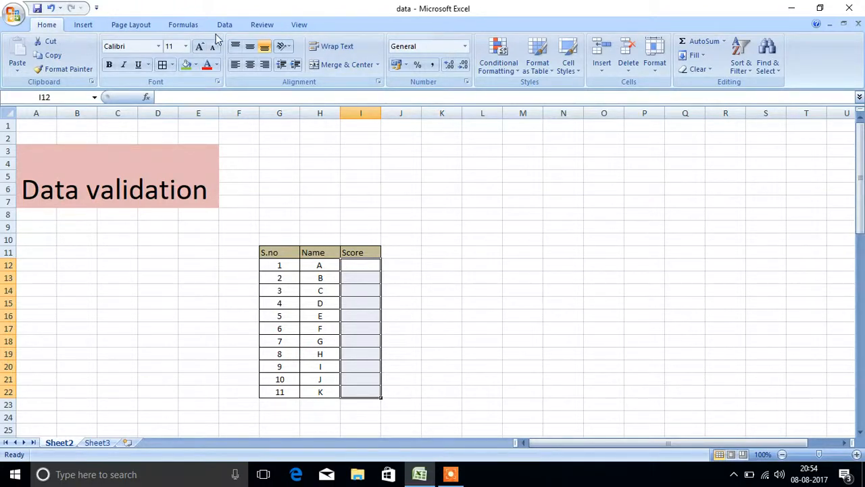
click(224, 24)
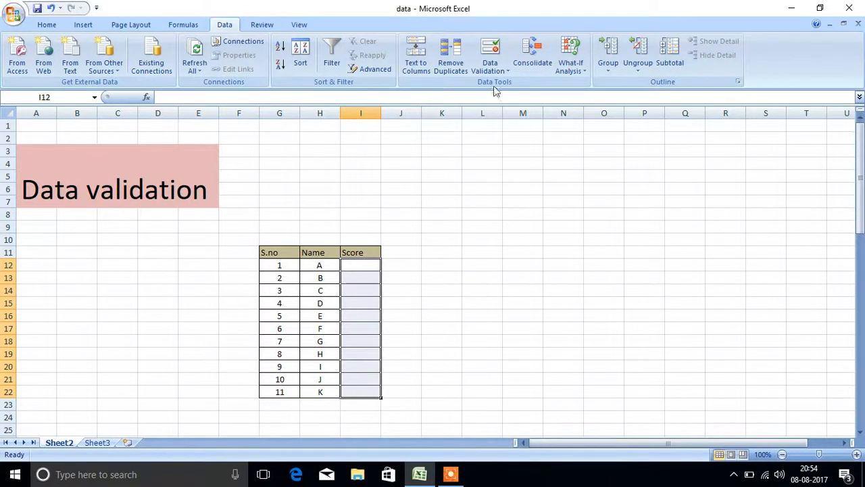
click(489, 57)
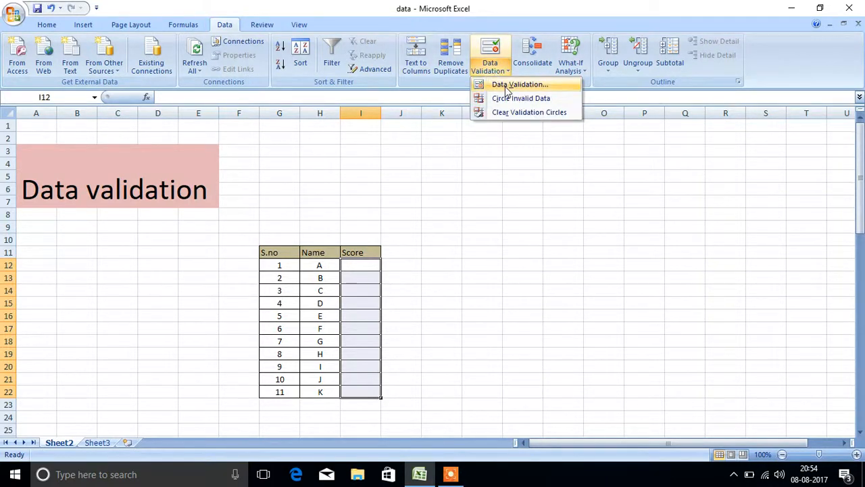
click(519, 84)
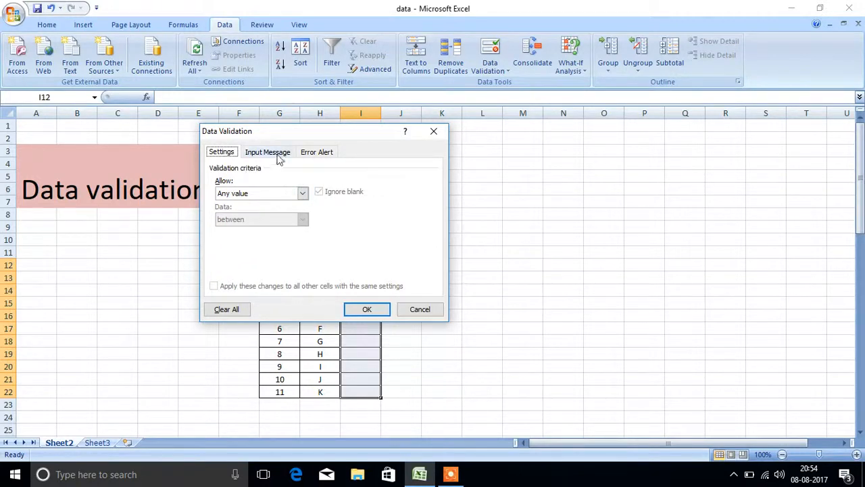
Step: Set the validation criteria to Whole number between minimum 0 and maximum 100
click(267, 152)
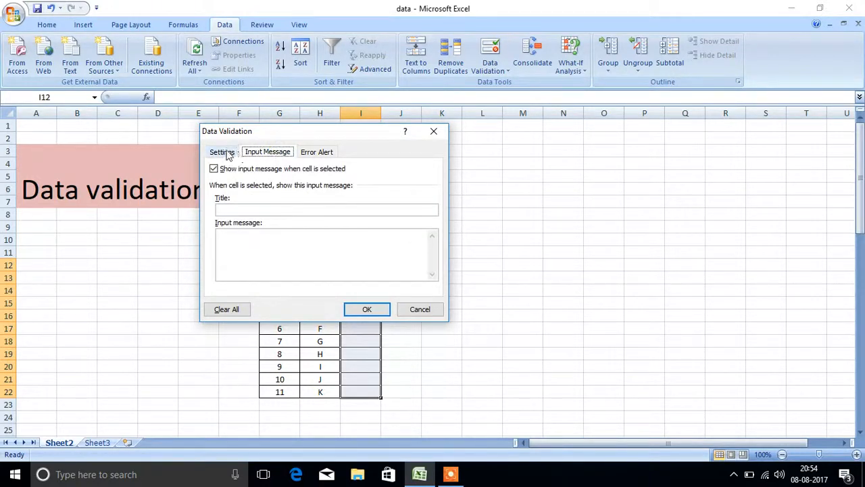
click(221, 152)
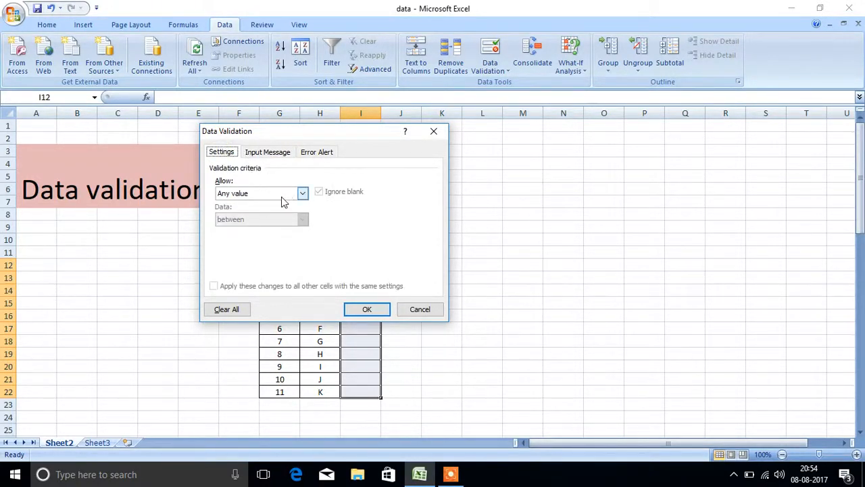
click(302, 192)
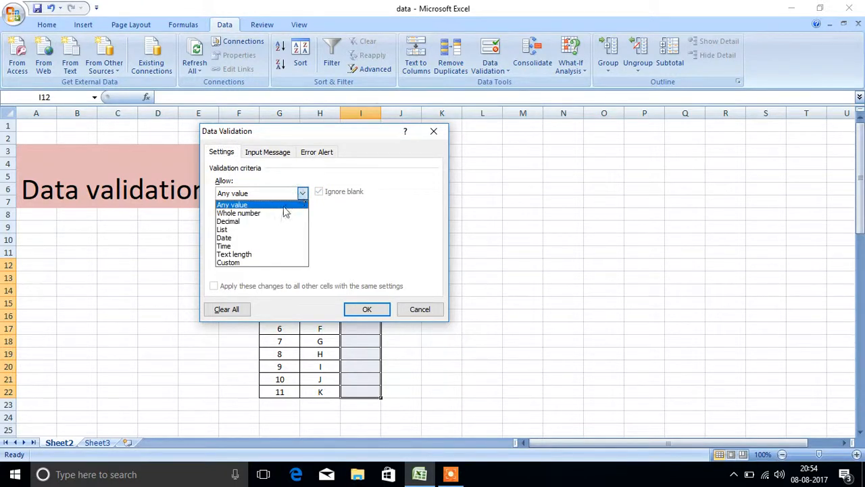
click(238, 213)
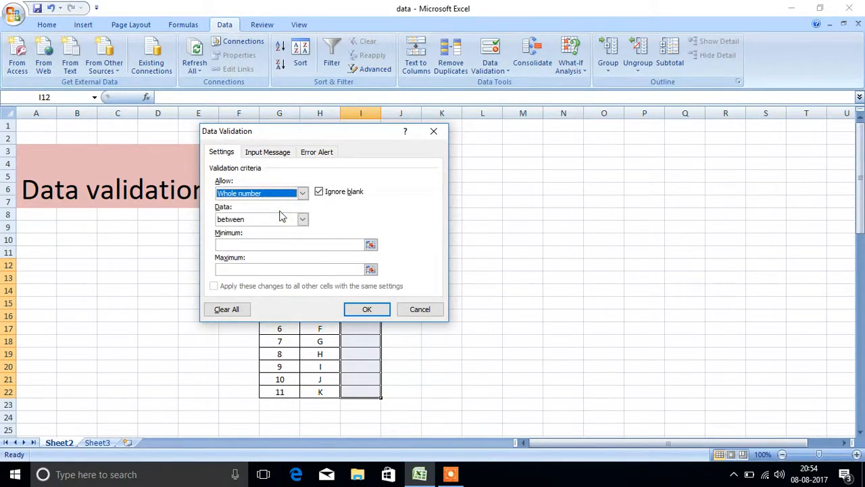
click(302, 219)
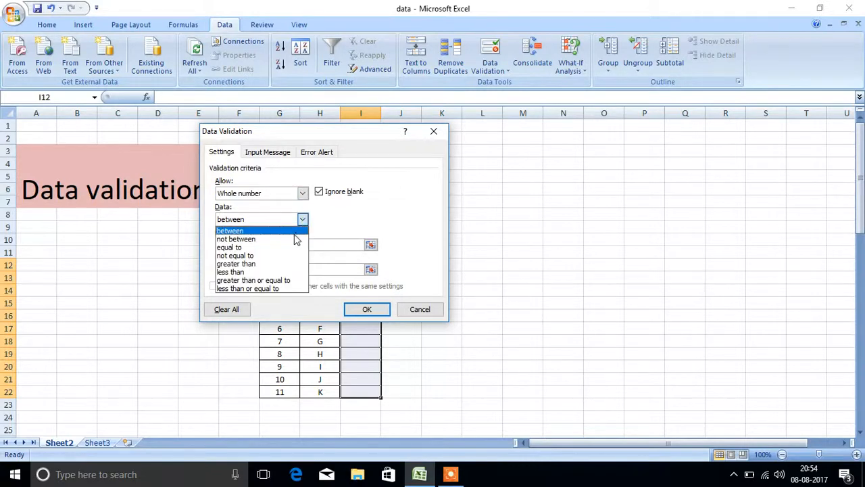
click(230, 230)
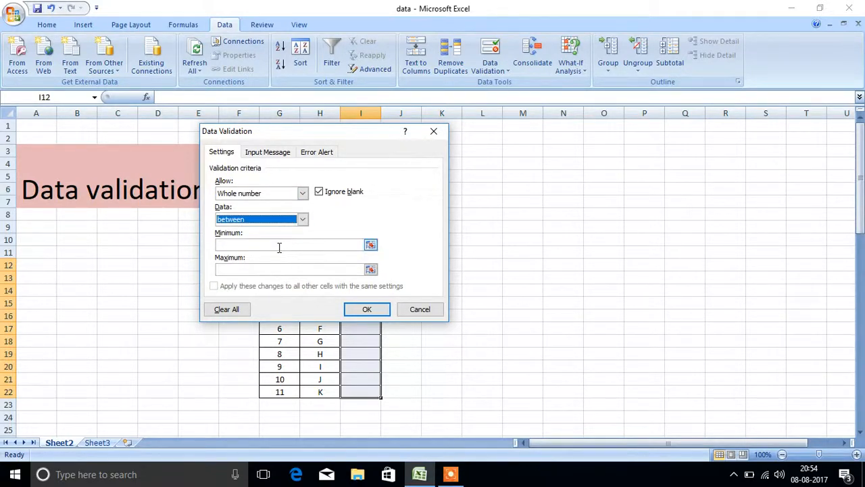
click(287, 244)
text(0)
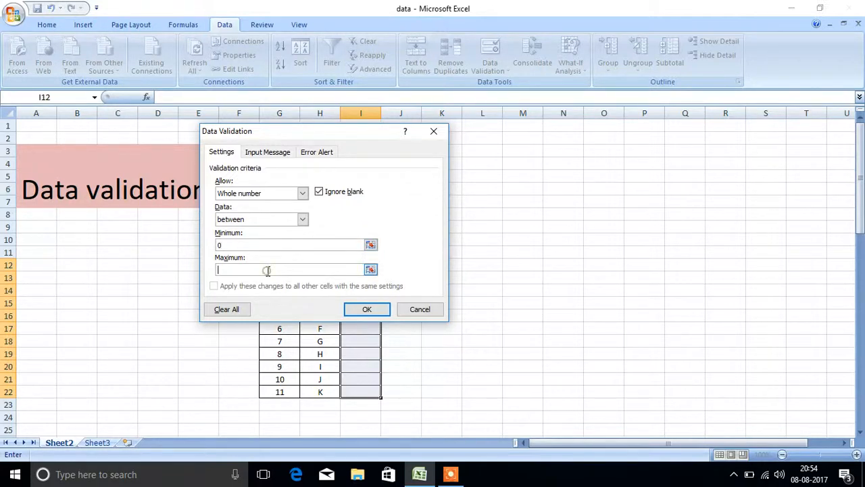
text(100)
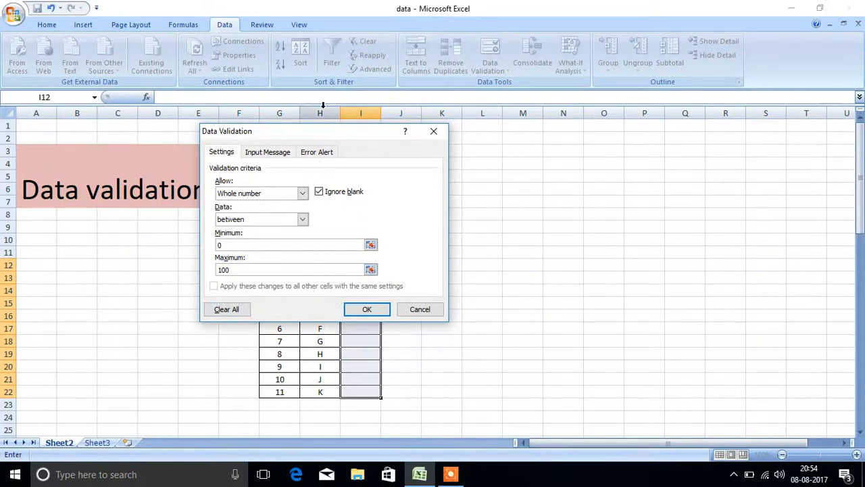
Step: Title the Stop error alert 'Out side range error'
click(316, 151)
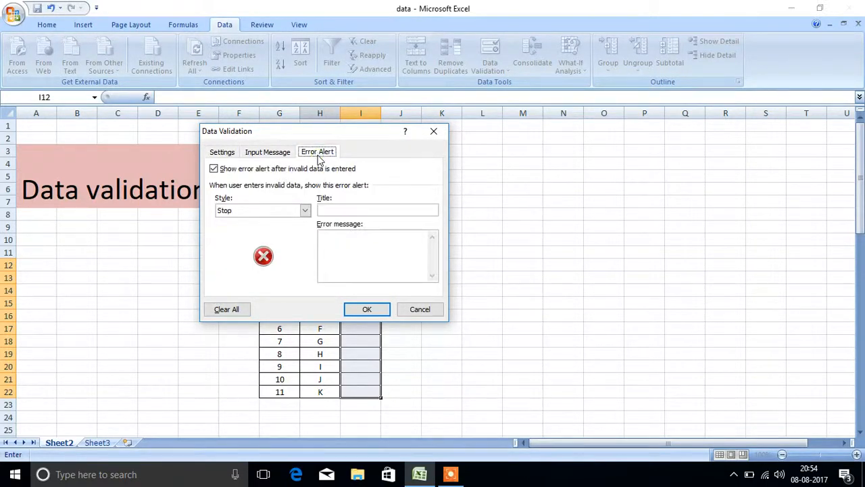
mouse_move(233, 221)
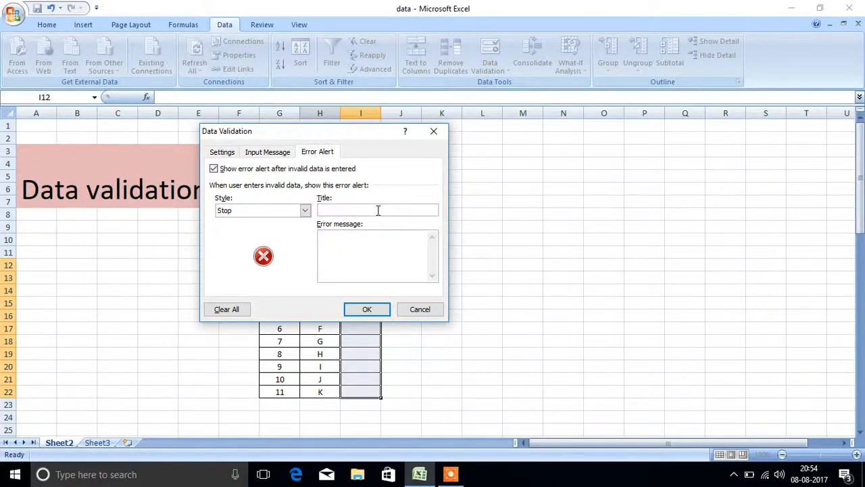
text(Out site)
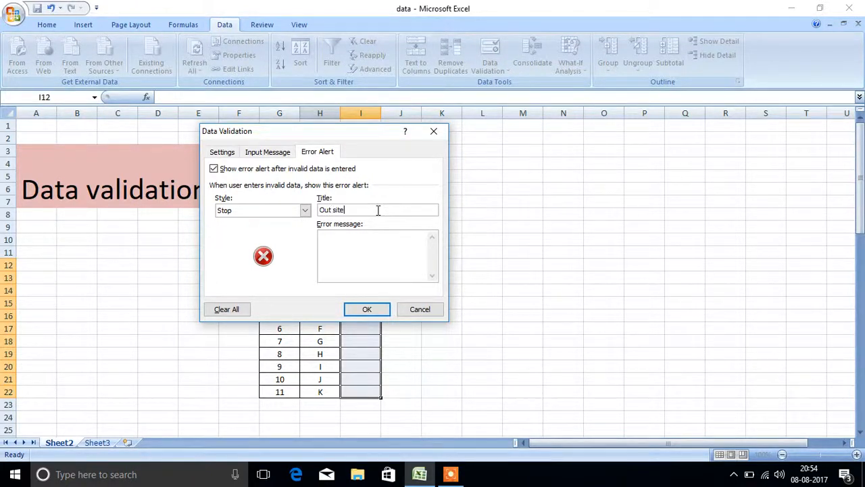
key(BackSpace)
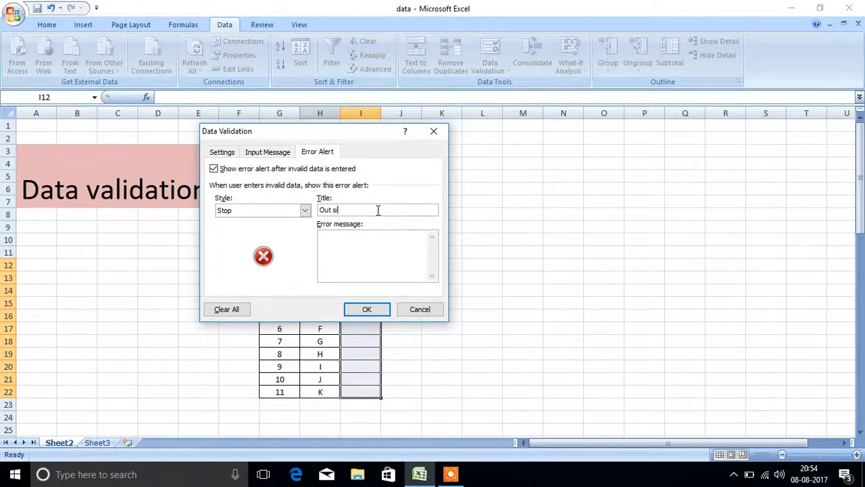
text(de)
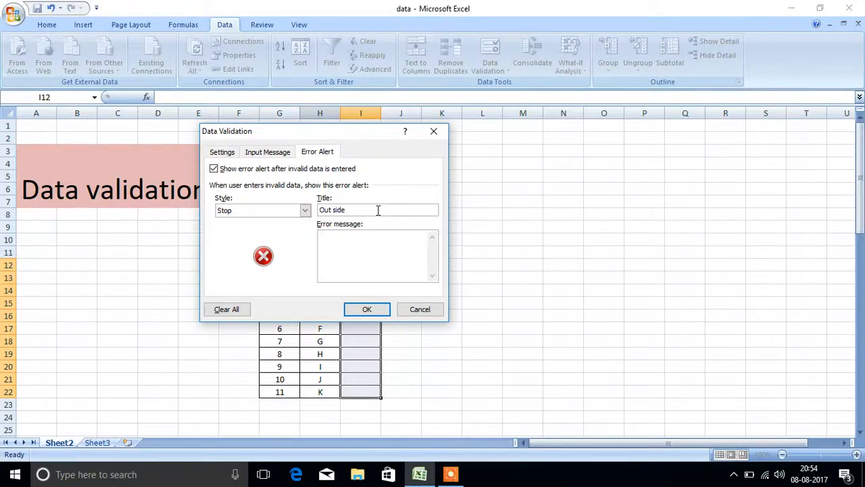
text(range error)
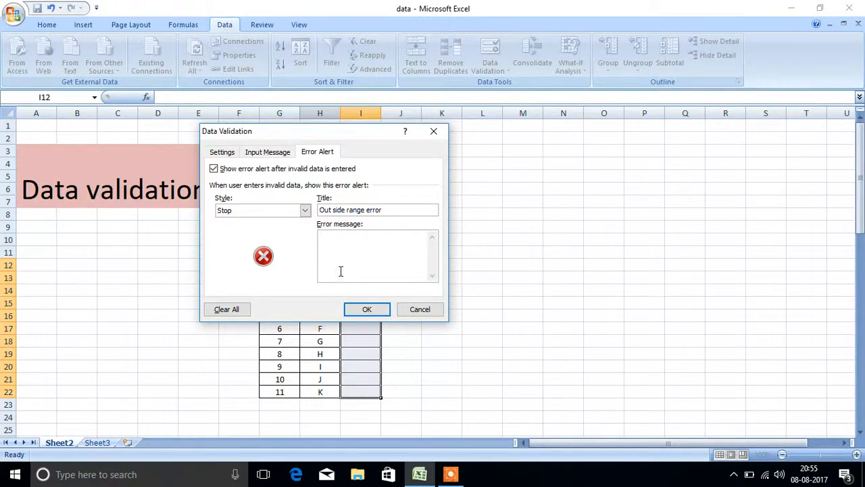
Step: Enter the error message 'Please enter a value between 0 and 100'
text(Please)
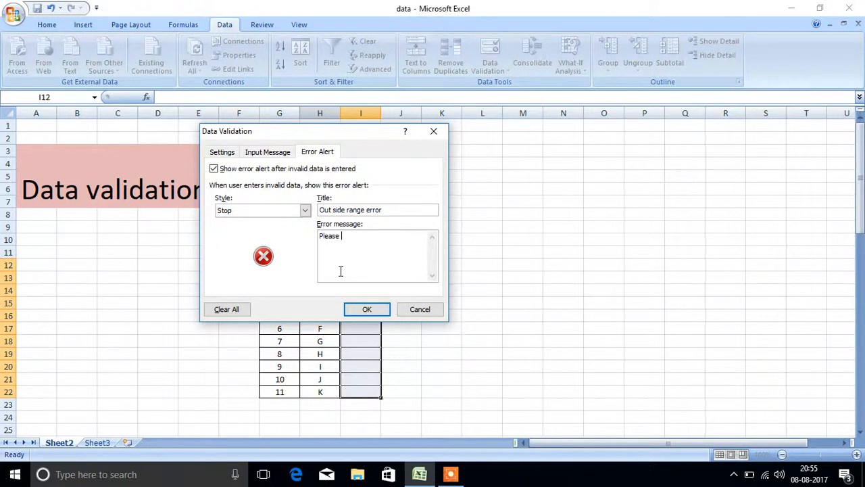
text(enter)
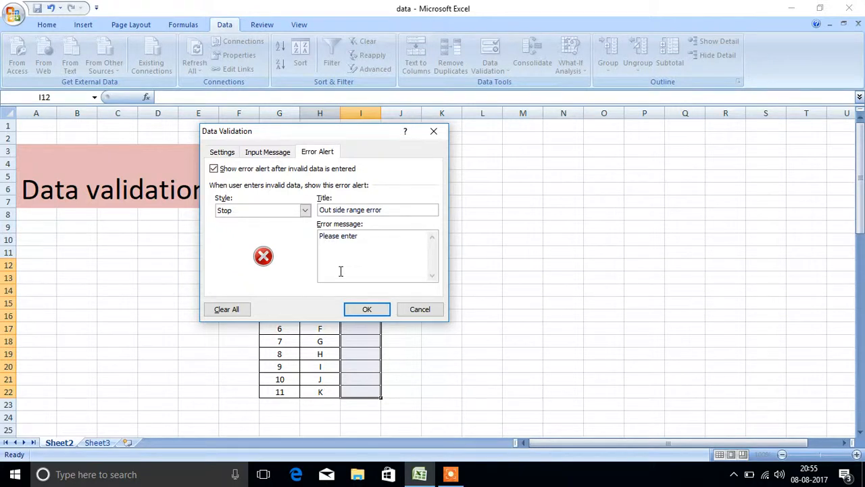
text(a)
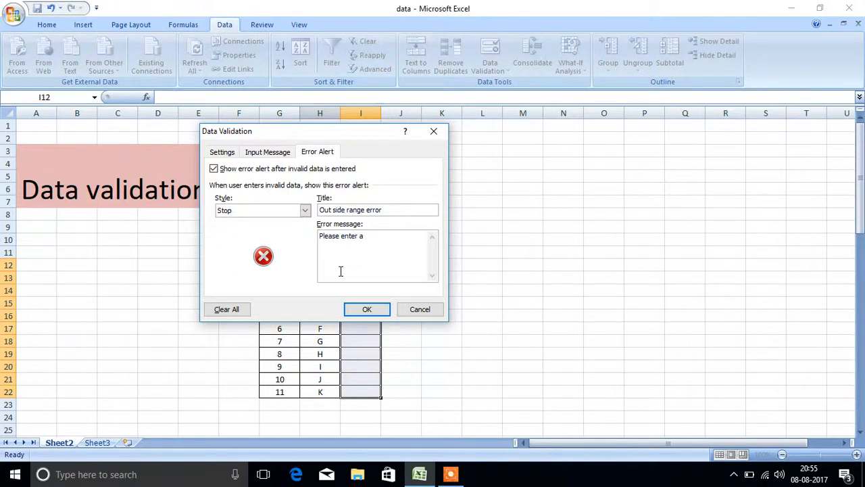
text(val)
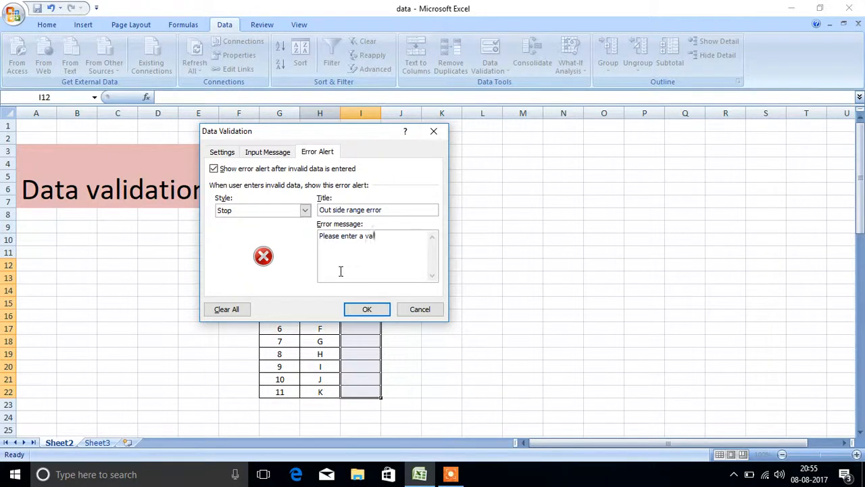
text(ue)
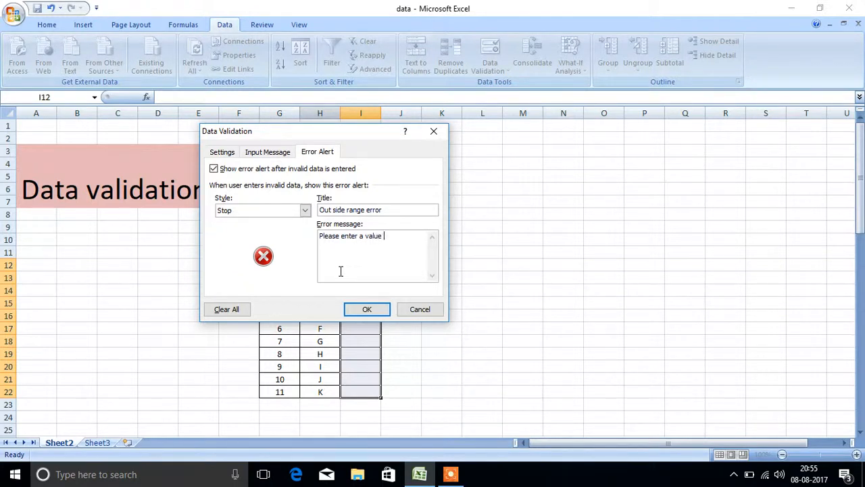
text(b)
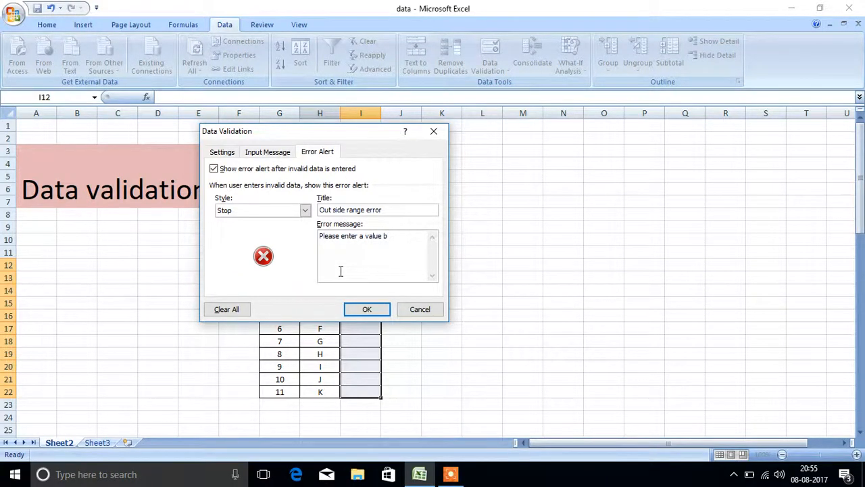
text(etween 0)
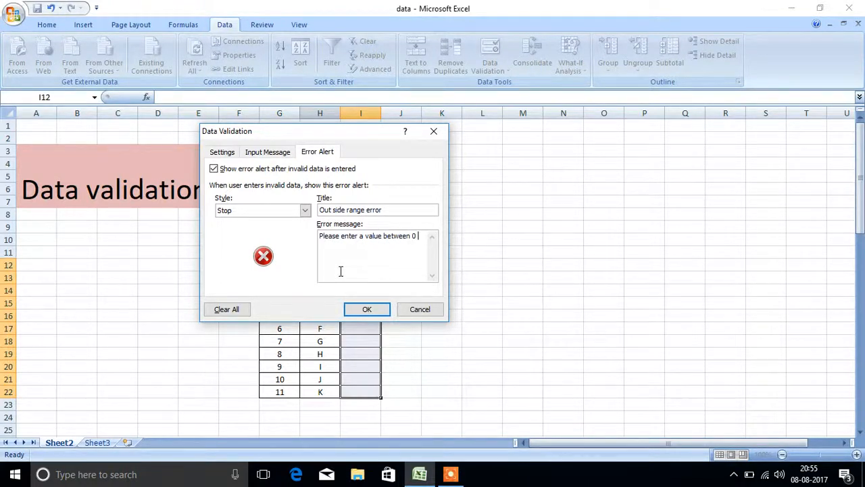
text(and 100)
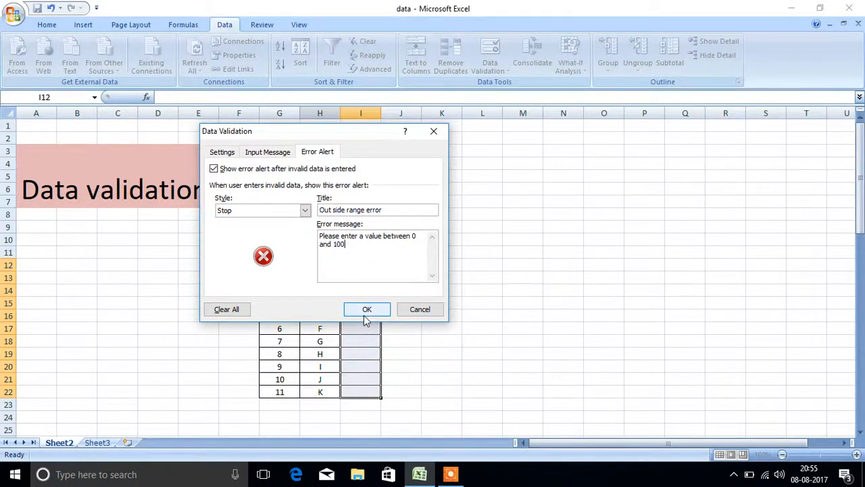
Step: Apply the 0–100 validation rule and select a Score cell for testing
click(367, 309)
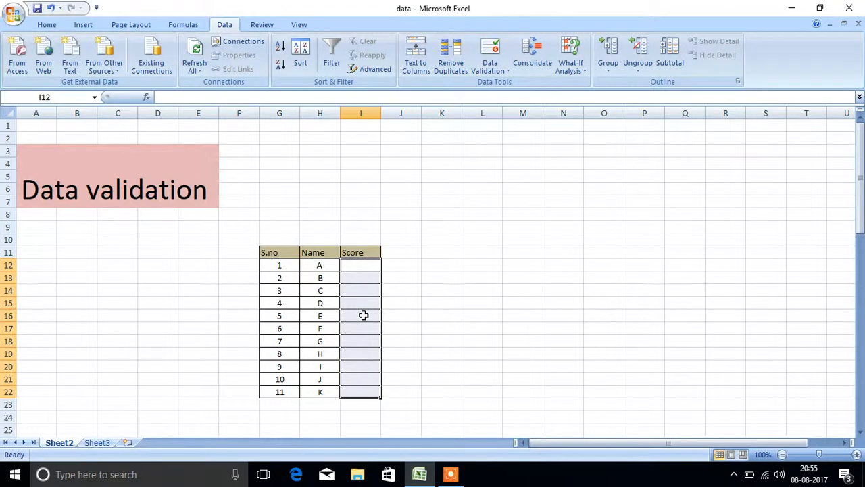
mouse_move(363, 302)
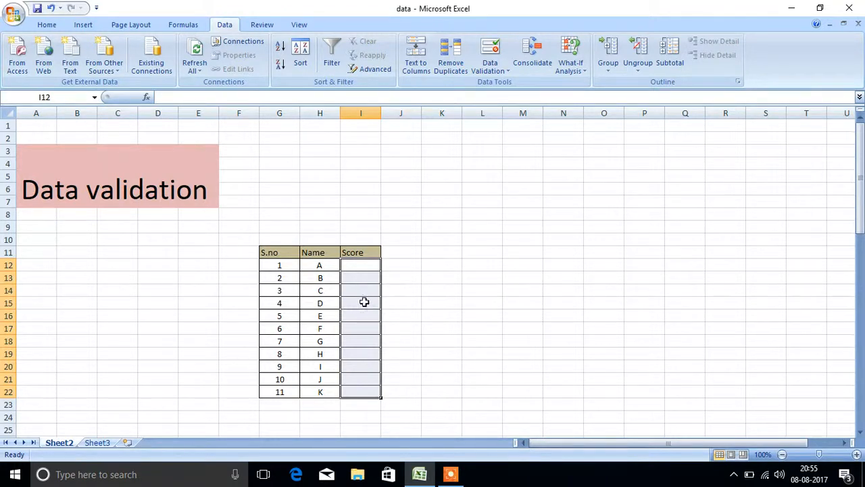
click(360, 302)
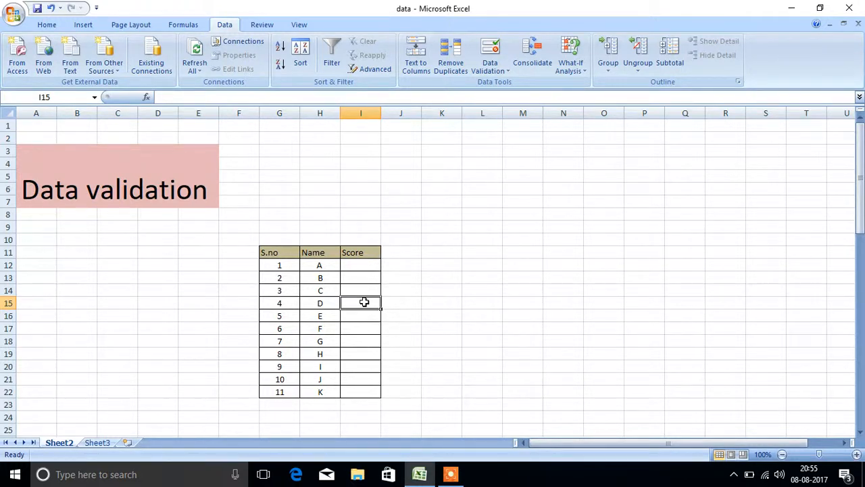
Step: Enter 101 in I15 and cancel the rejected entry at the range error alert
text(1)
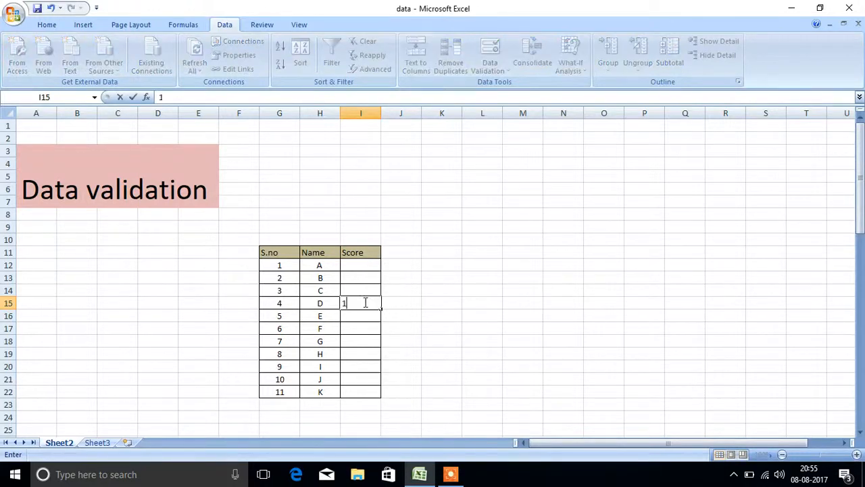
text(01)
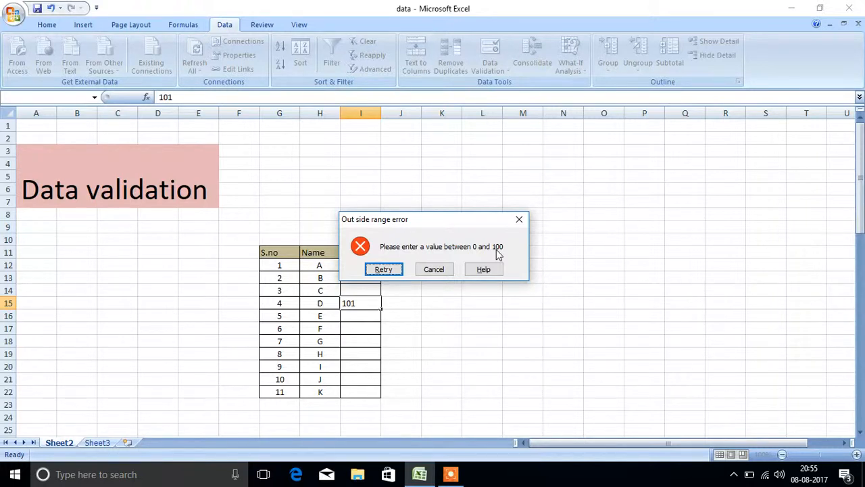
click(434, 269)
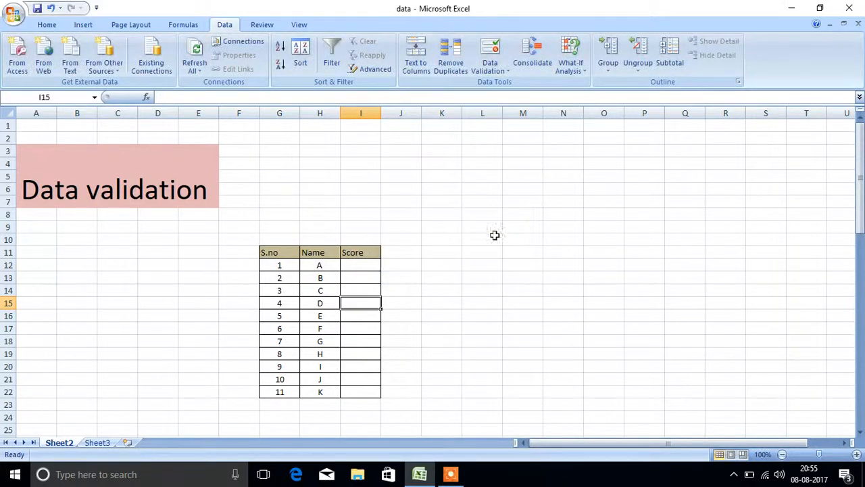
Step: Enter scores 20, 24, 26, 100, 99 for A–E and dismiss the rejected 120
text(20)
click(361, 278)
text(24)
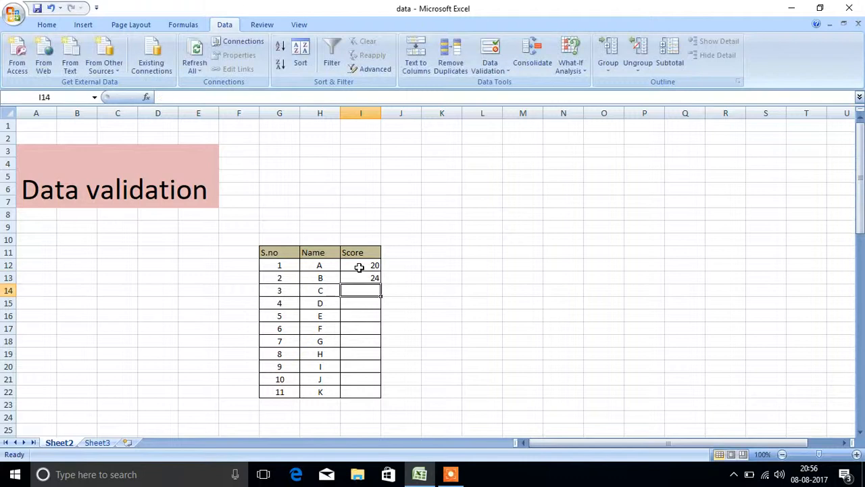
text(26)
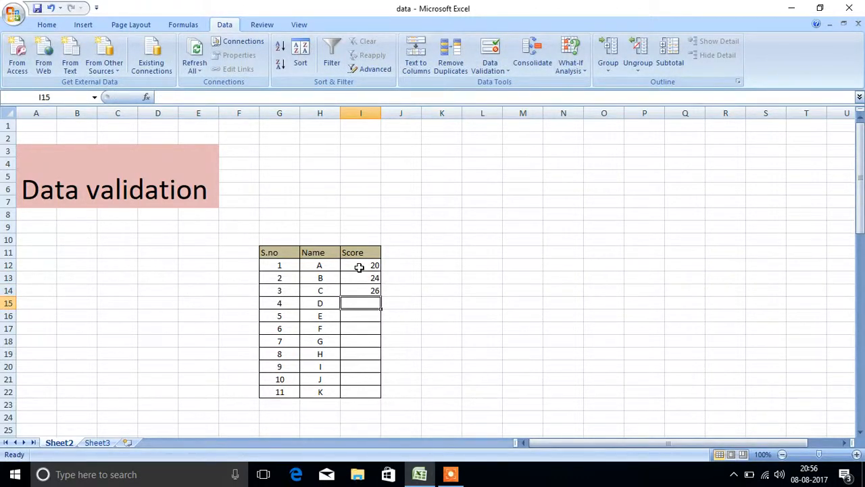
text(100)
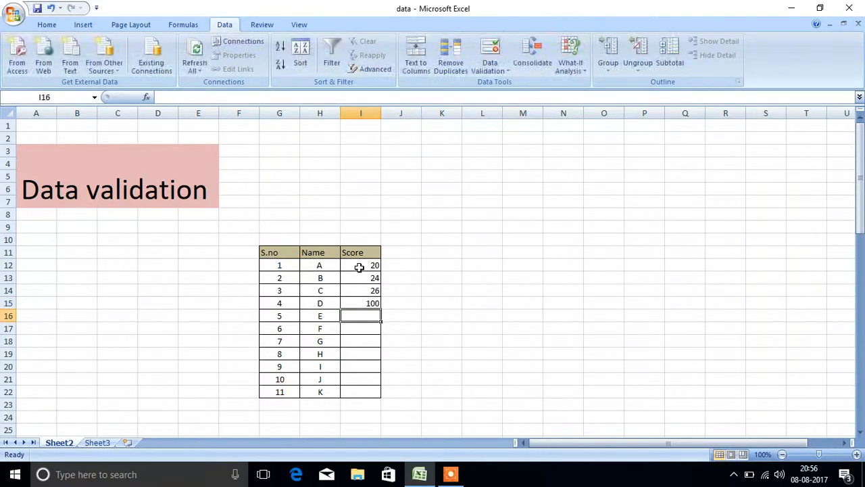
text(99)
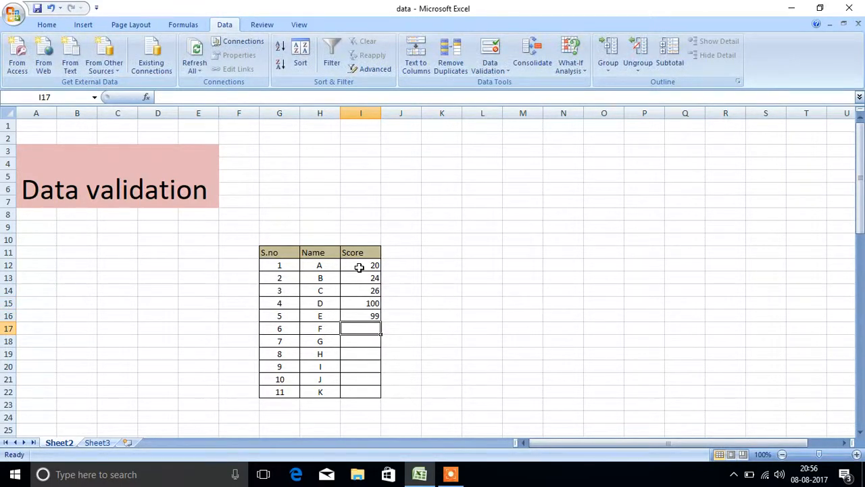
text(120)
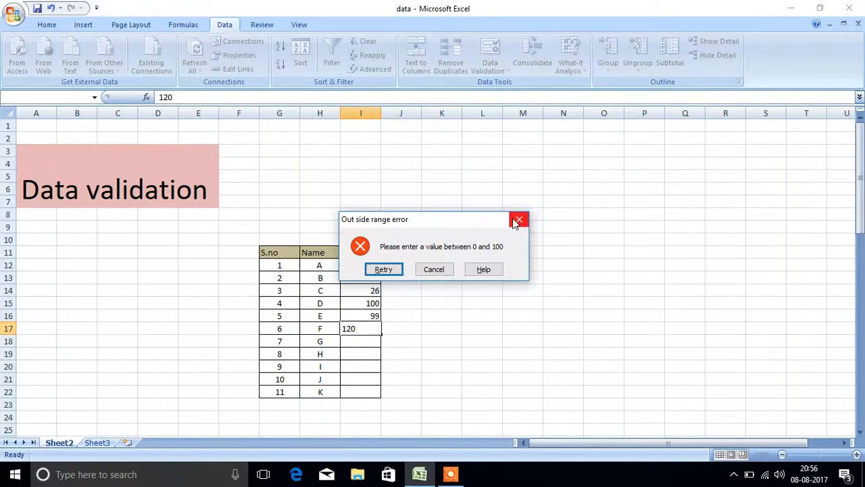
click(433, 269)
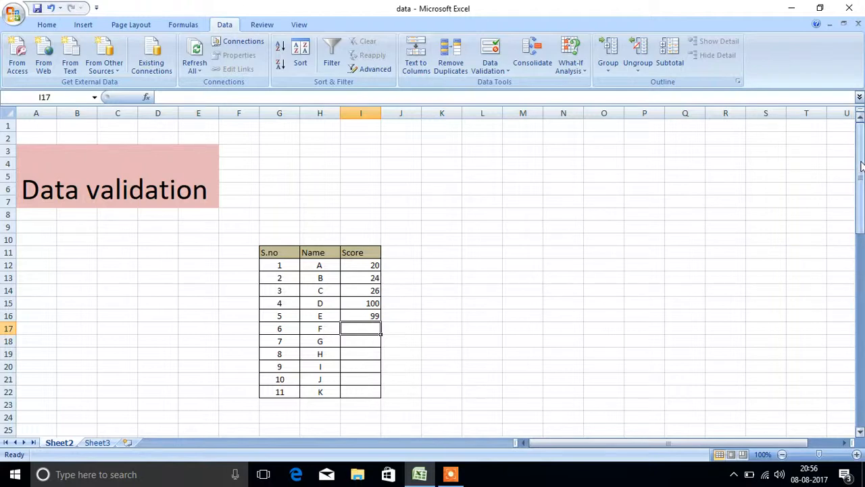
Step: Scroll to the Filter table and select its header row F35:H35
scroll(down, 3)
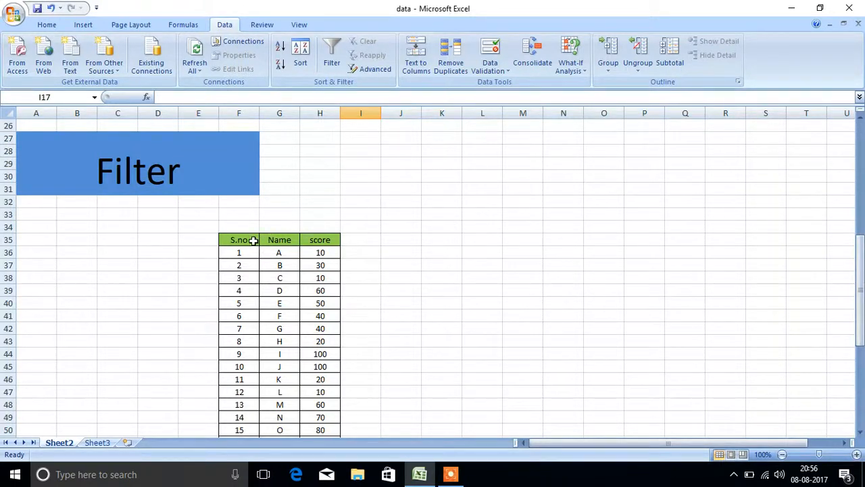
drag(239, 240, 319, 239)
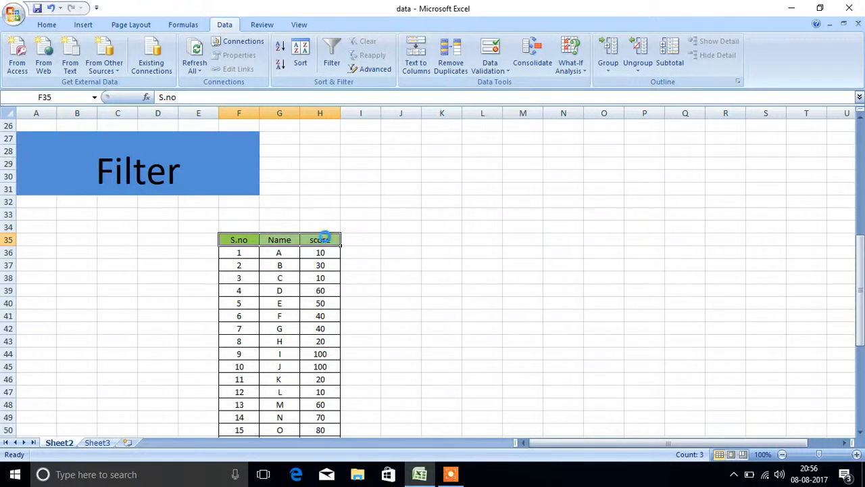
Step: Toggle AutoFilter on, off, then on again for the S.no, Name and score headers
click(331, 50)
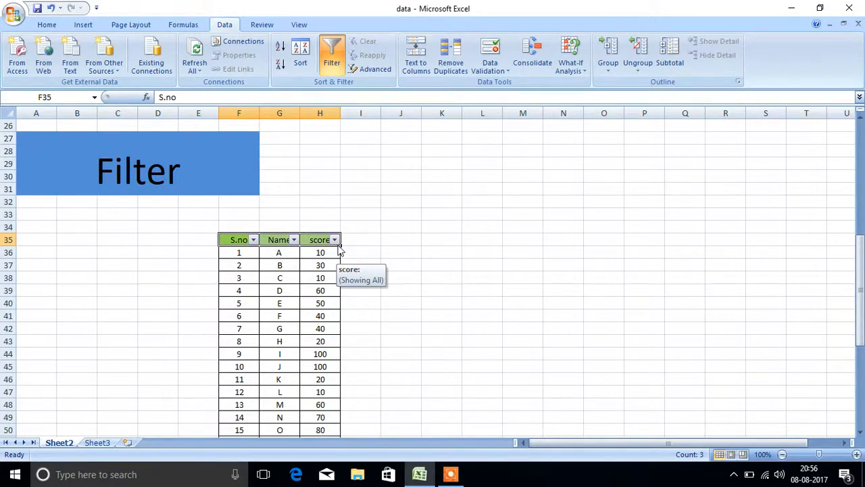
click(332, 51)
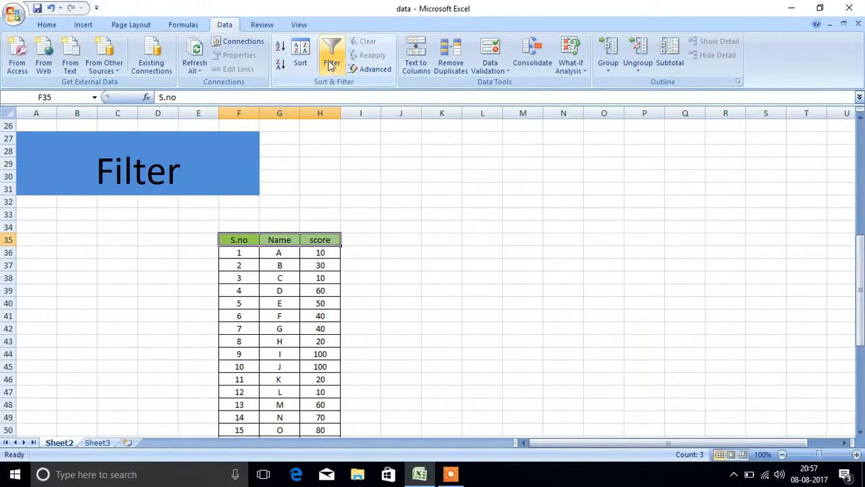
click(332, 58)
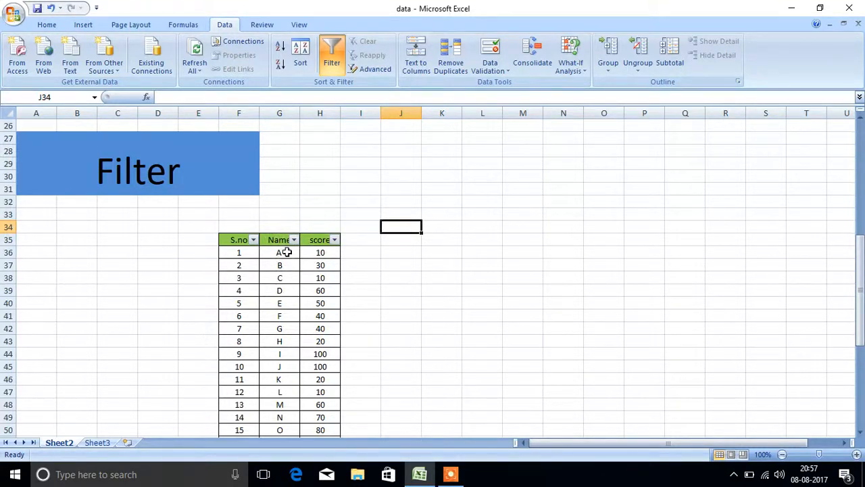
mouse_move(443, 306)
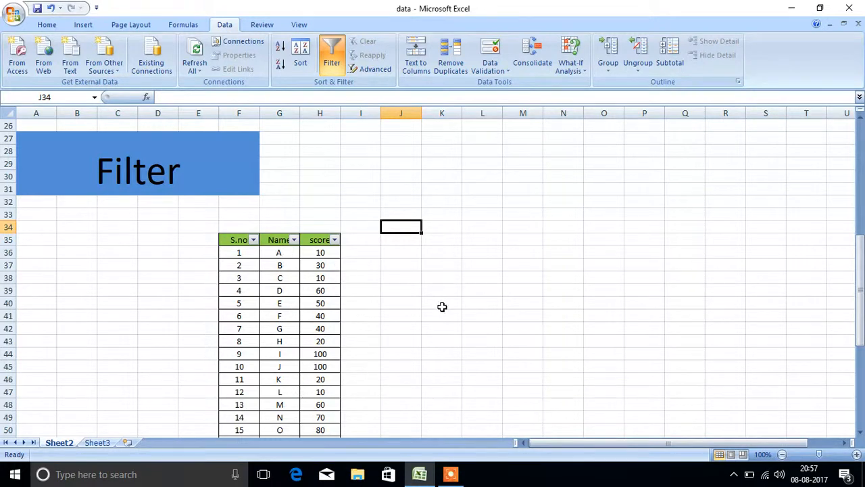
mouse_move(351, 403)
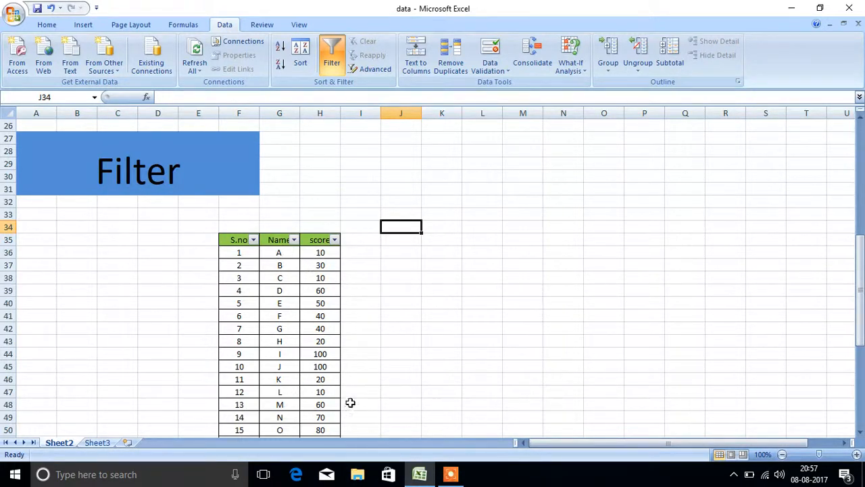
mouse_move(313, 264)
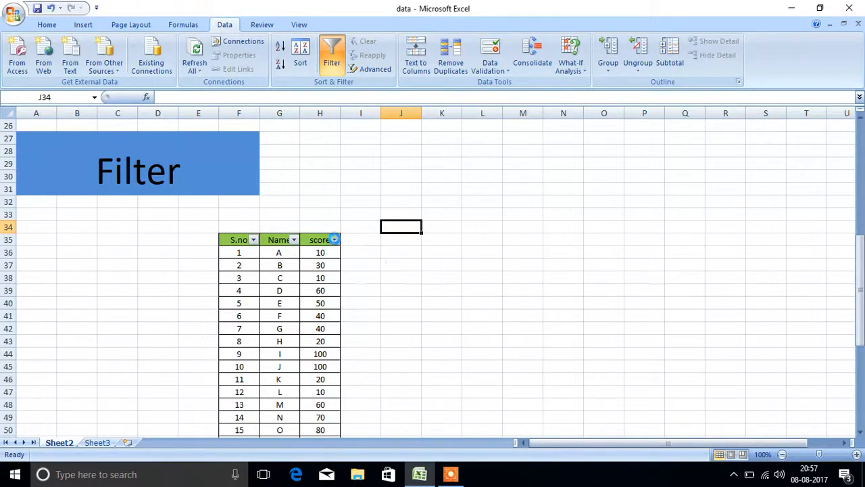
Step: Filter the score column to 10, leaving only rows A, C, L, U and V
click(334, 239)
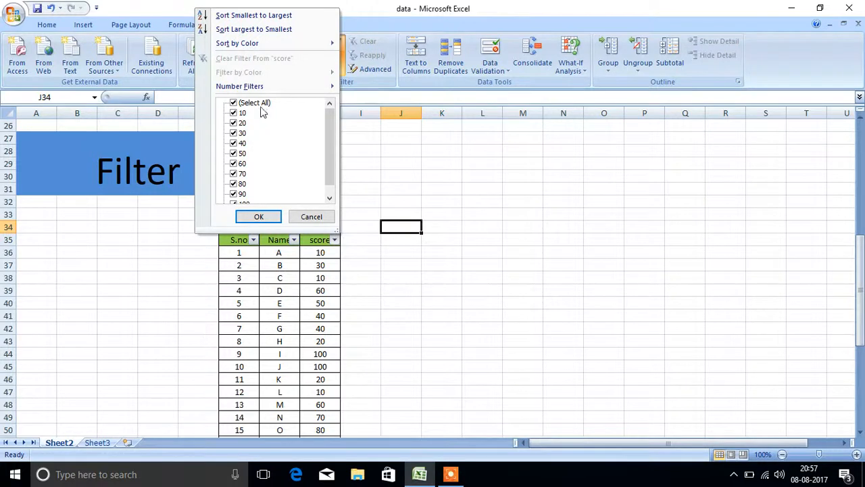
click(233, 102)
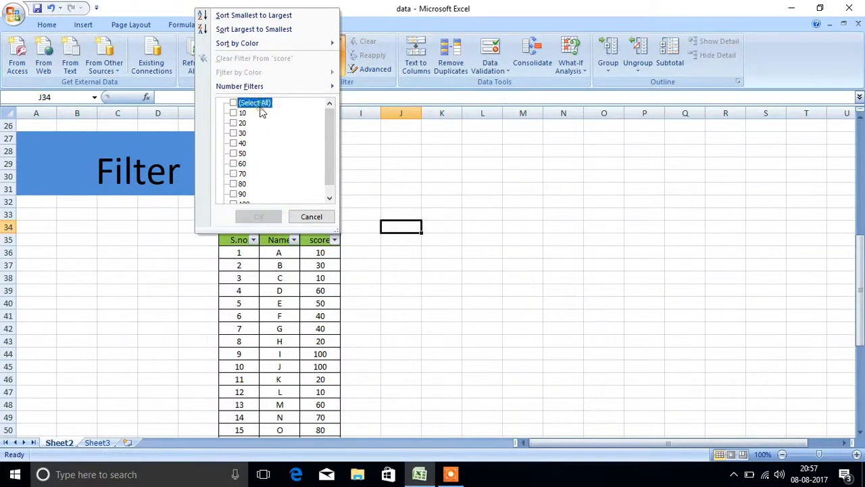
click(233, 112)
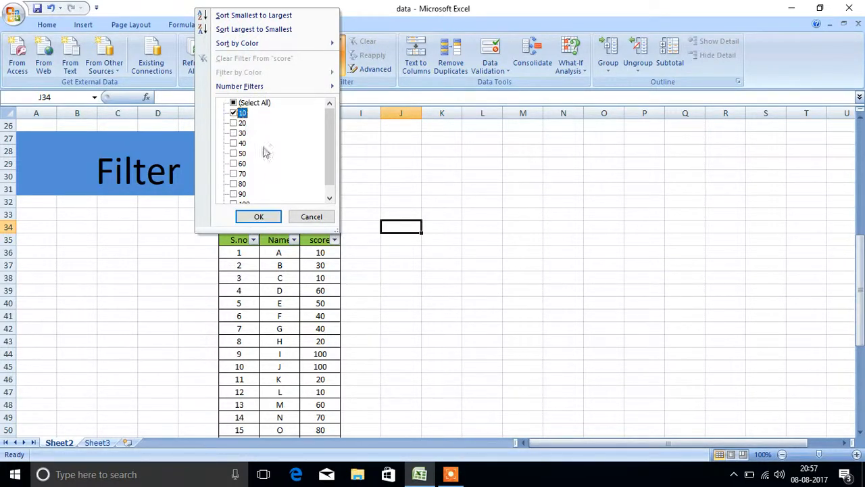
scroll(down, 3)
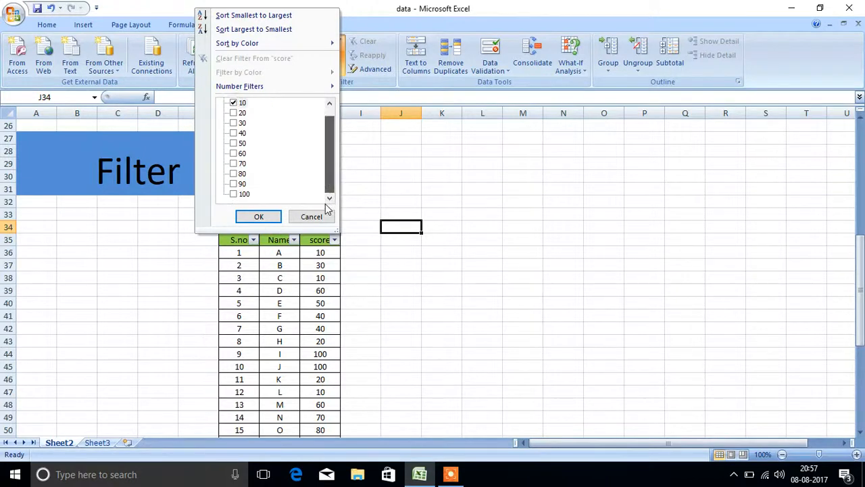
click(258, 216)
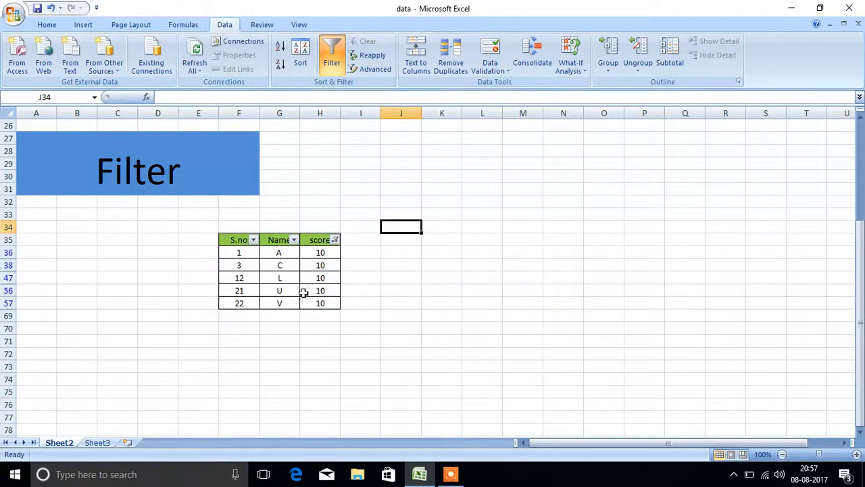
mouse_move(288, 265)
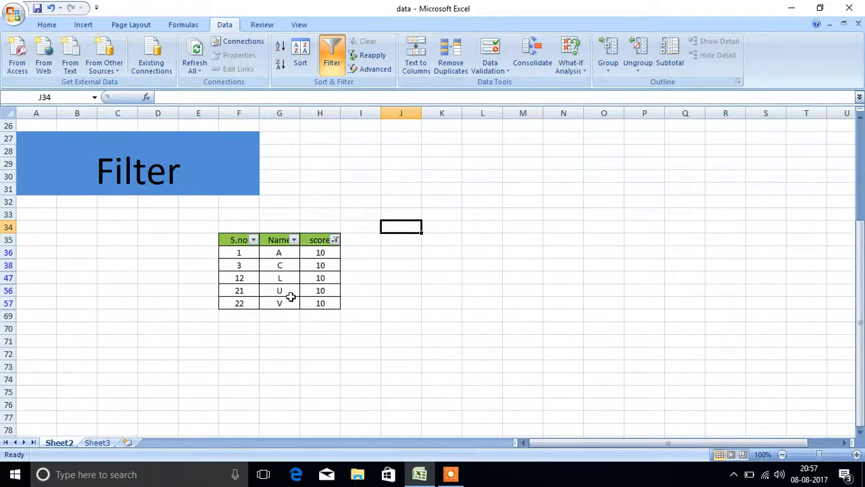
Step: Change the score filter from 10 to 40, leaving two of 33 records visible
click(334, 240)
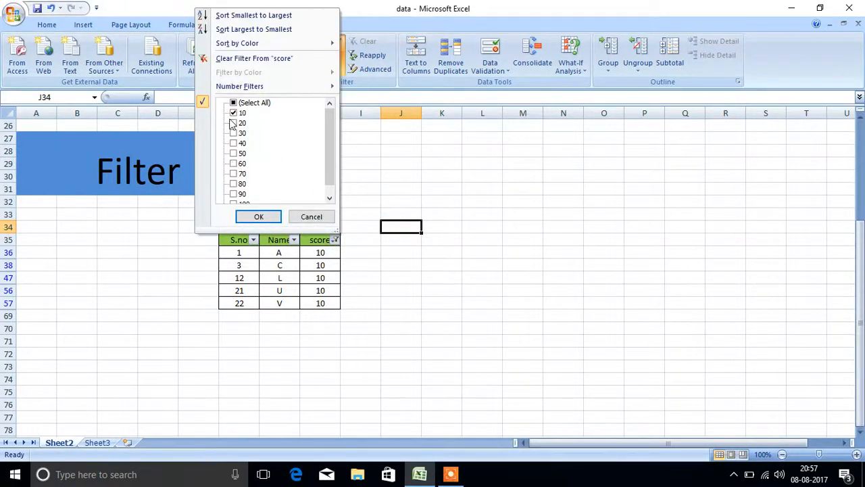
click(233, 112)
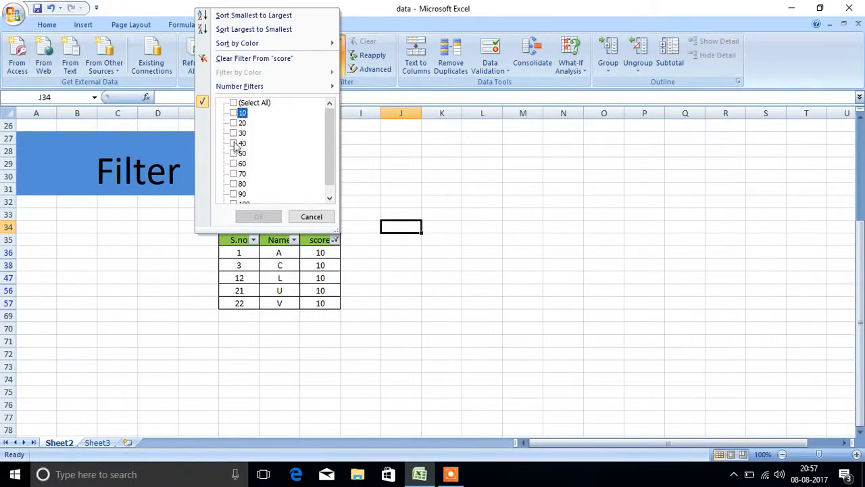
click(234, 143)
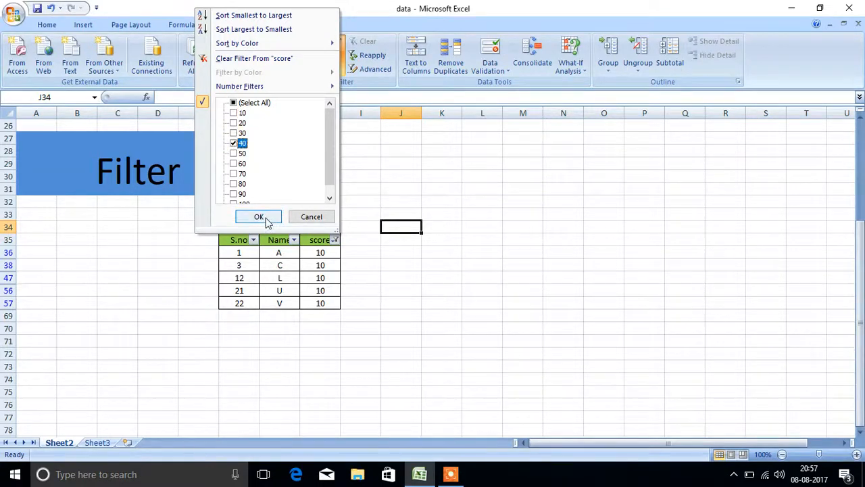
click(259, 216)
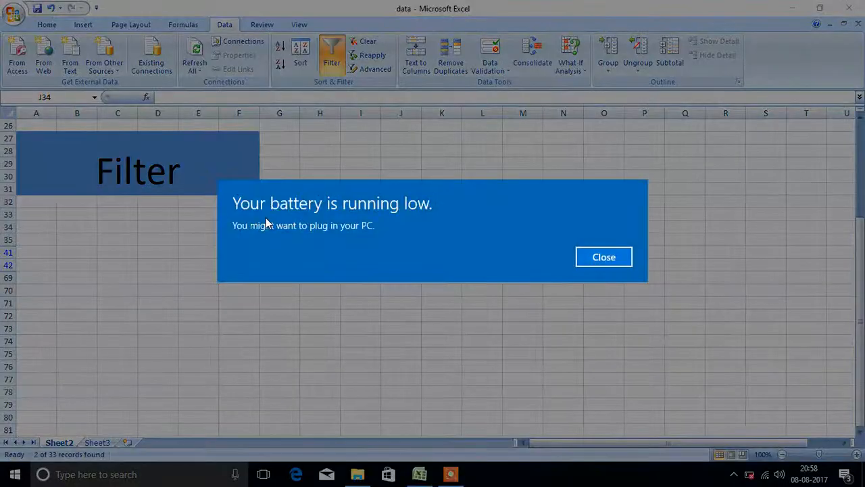
mouse_move(652, 202)
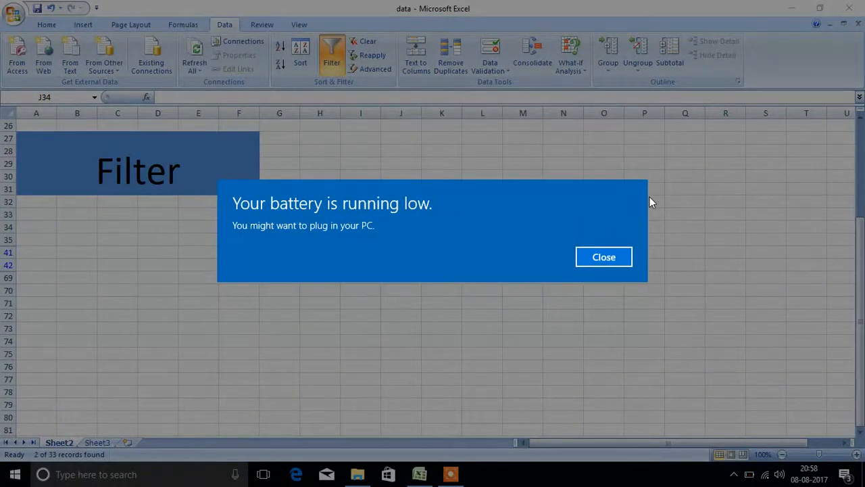
Step: Dismiss the low-battery notification to reveal rows F and G scoring 40
click(604, 257)
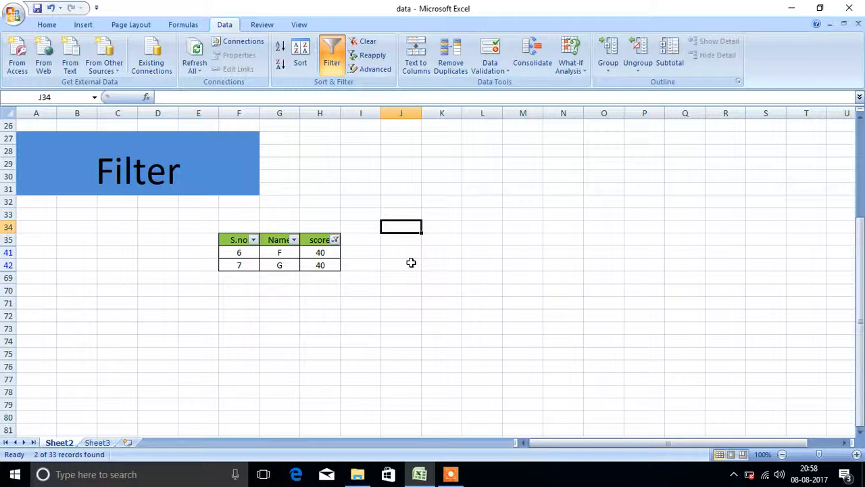
mouse_move(459, 464)
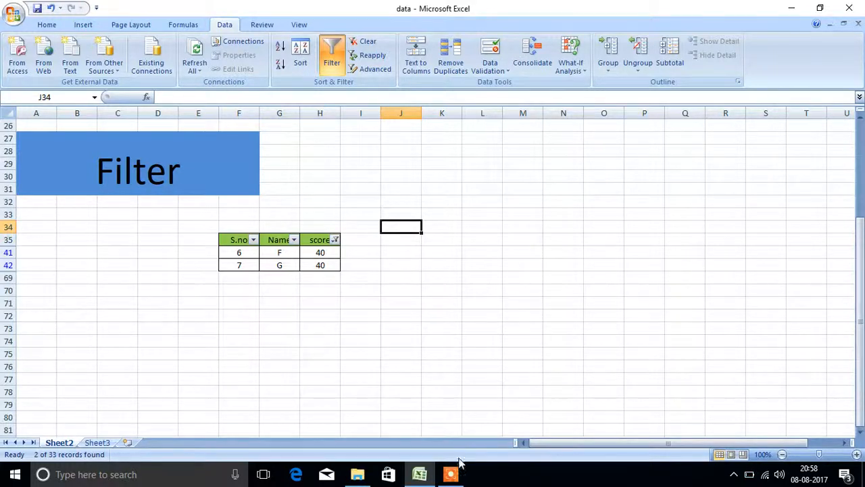